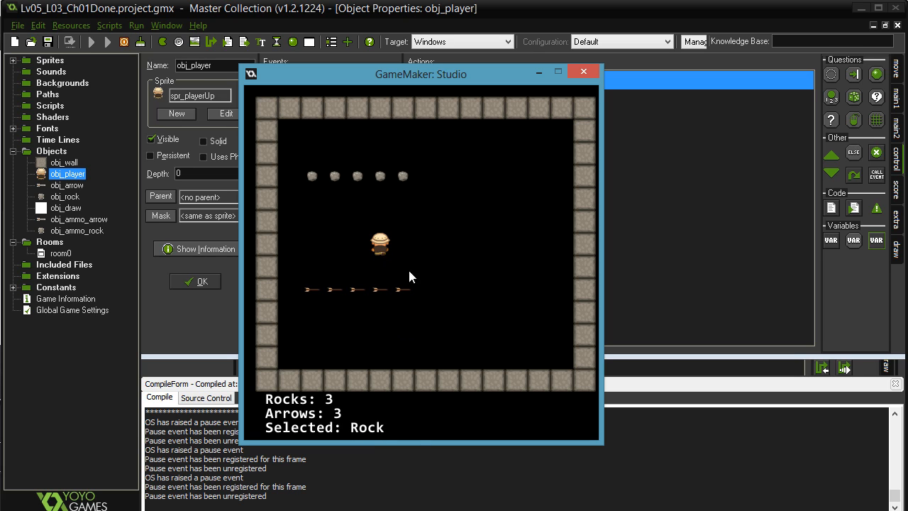
mouse_move(381, 421)
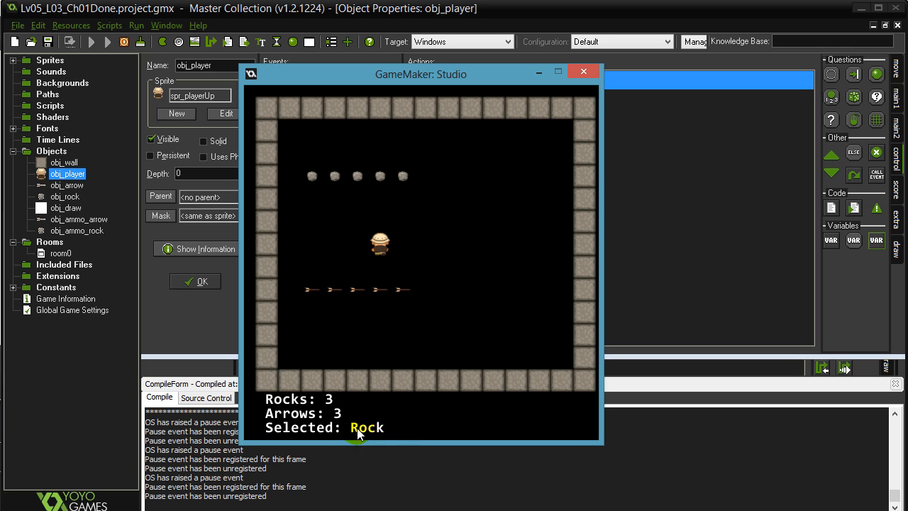
mouse_move(365, 439)
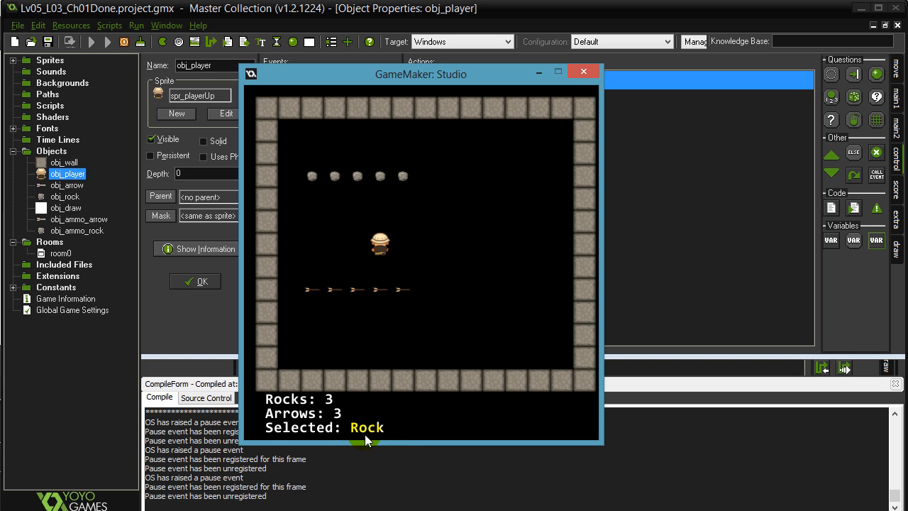
mouse_move(385, 316)
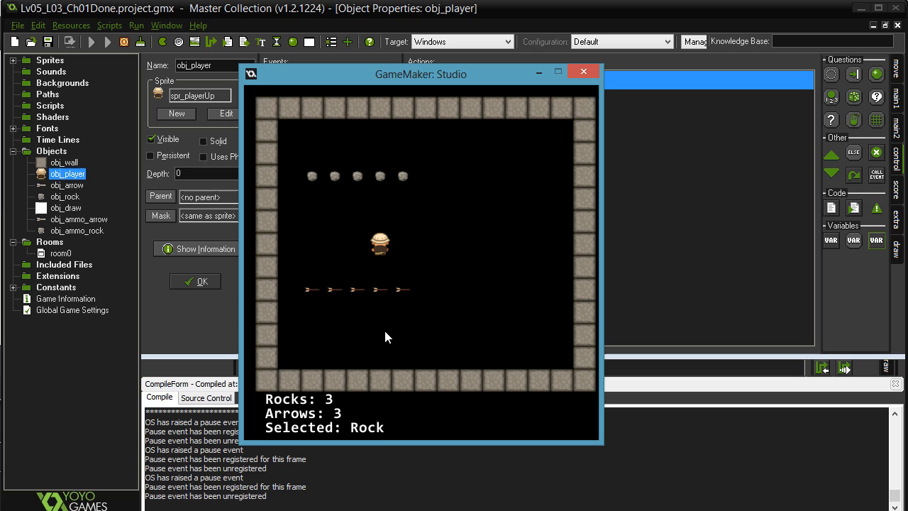
mouse_move(376, 320)
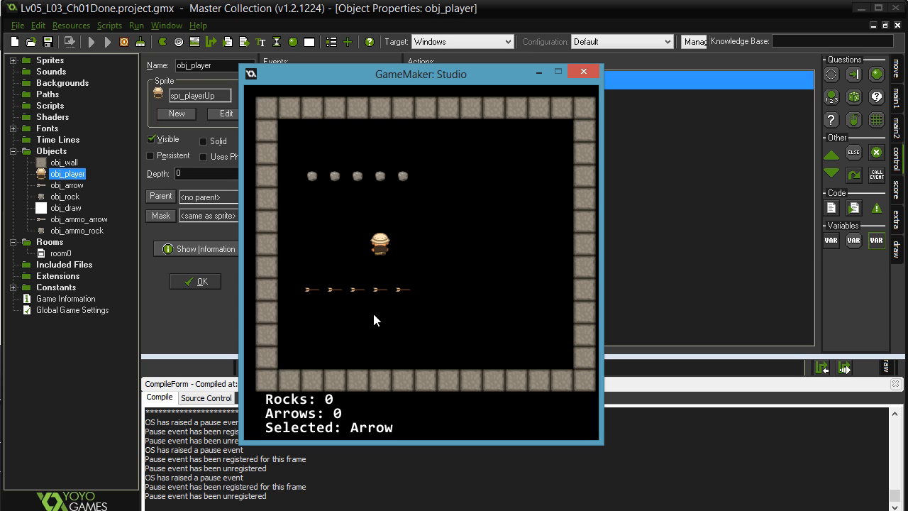
mouse_move(380, 324)
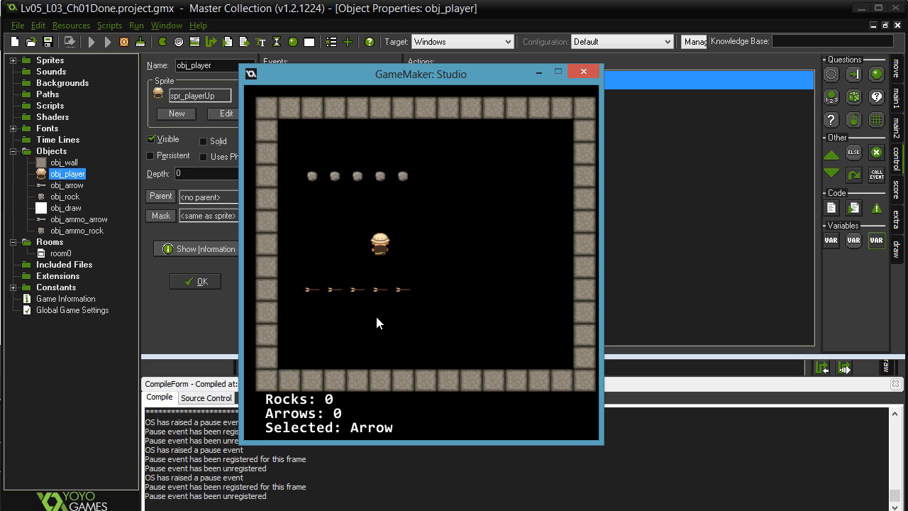
mouse_move(329, 405)
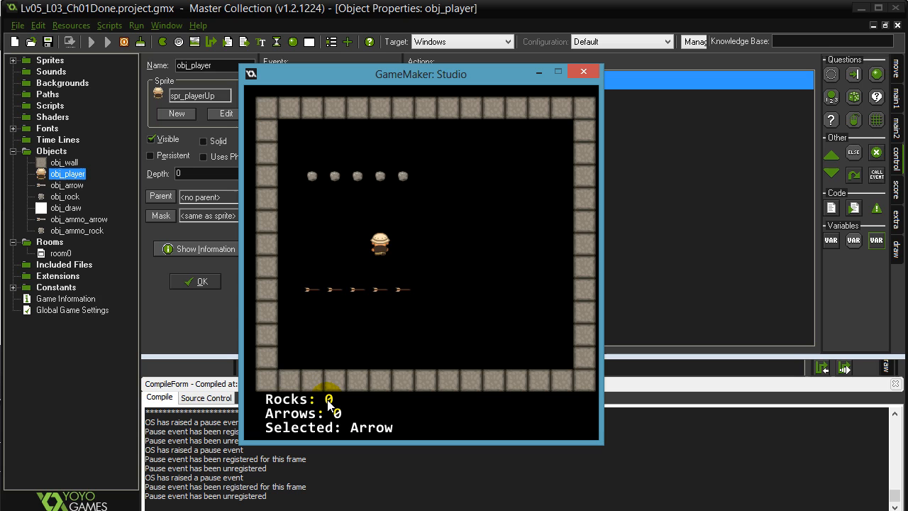
mouse_move(333, 410)
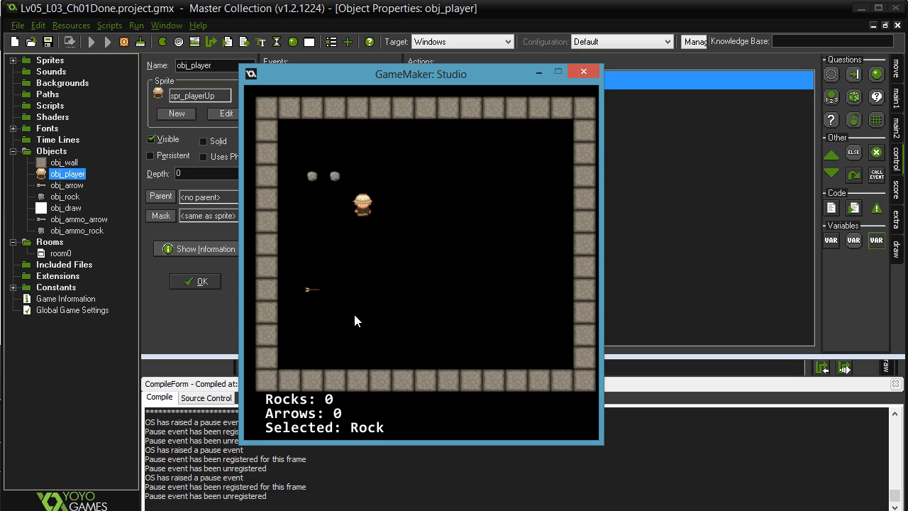
mouse_move(368, 451)
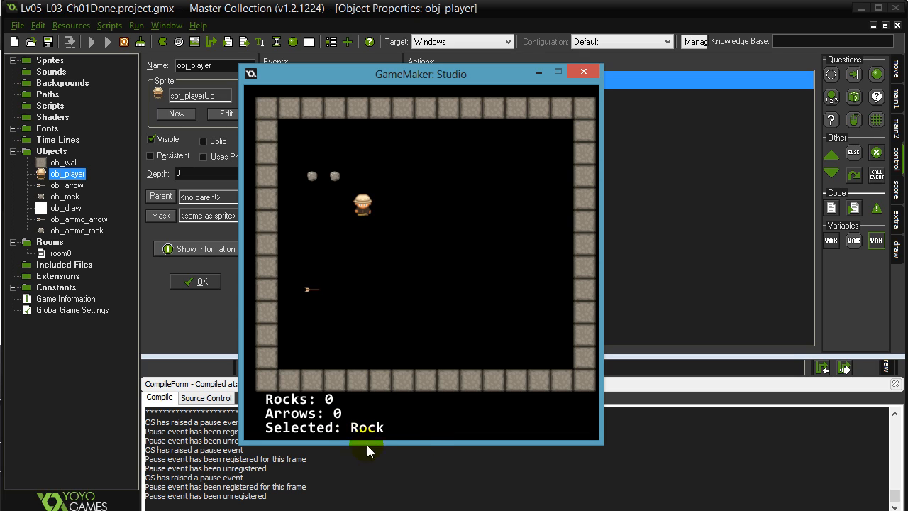
mouse_move(340, 235)
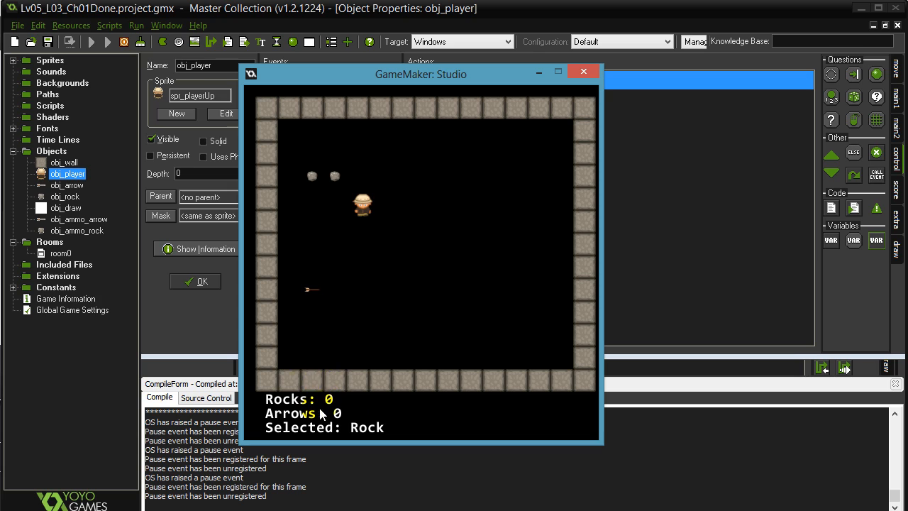
mouse_move(398, 257)
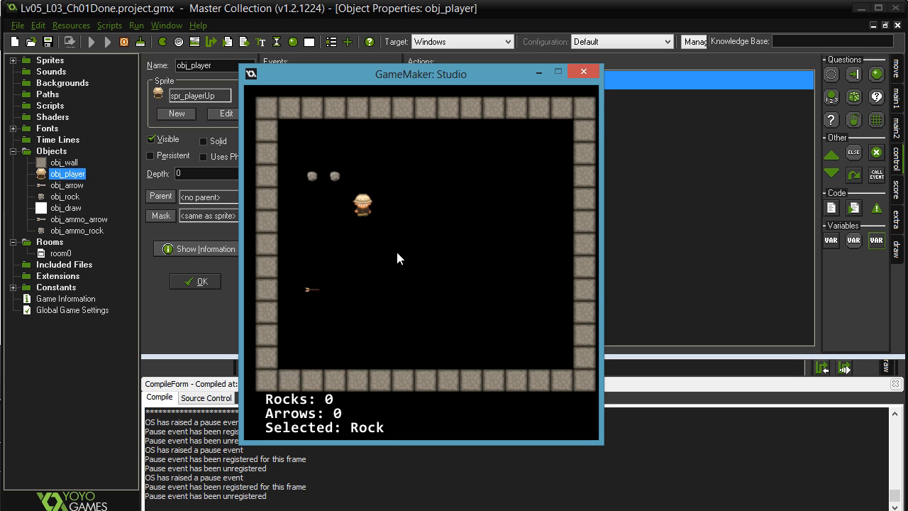
mouse_move(426, 252)
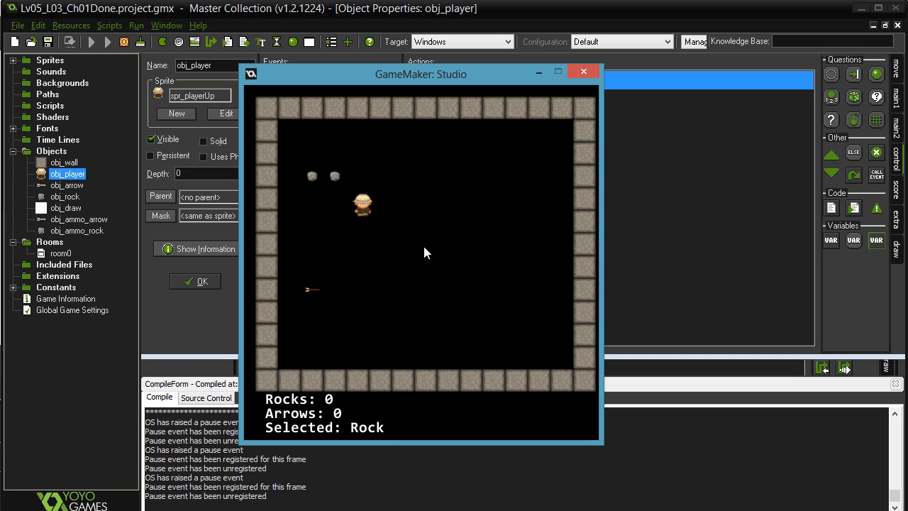
mouse_move(424, 249)
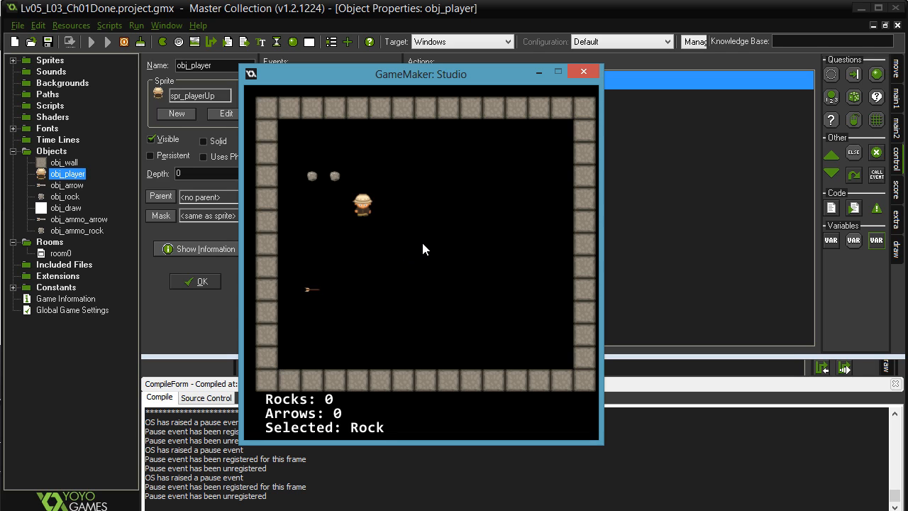
mouse_move(416, 251)
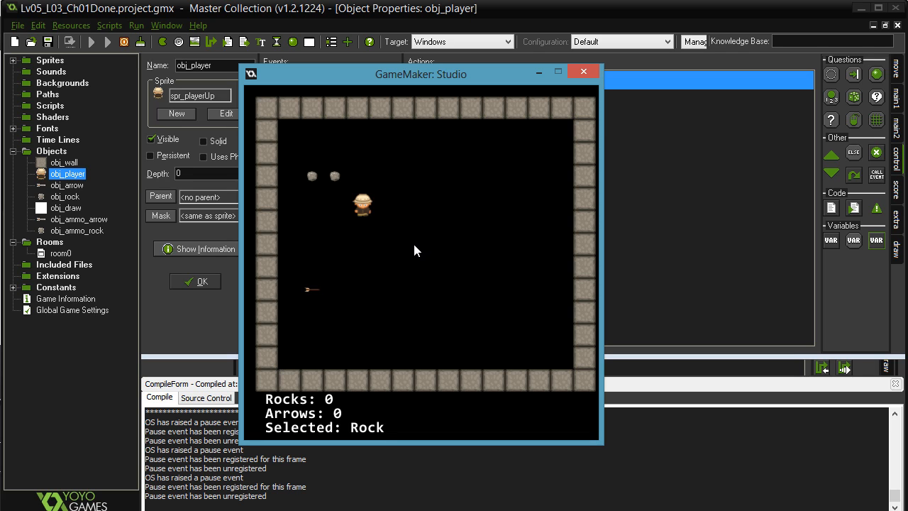
mouse_move(421, 248)
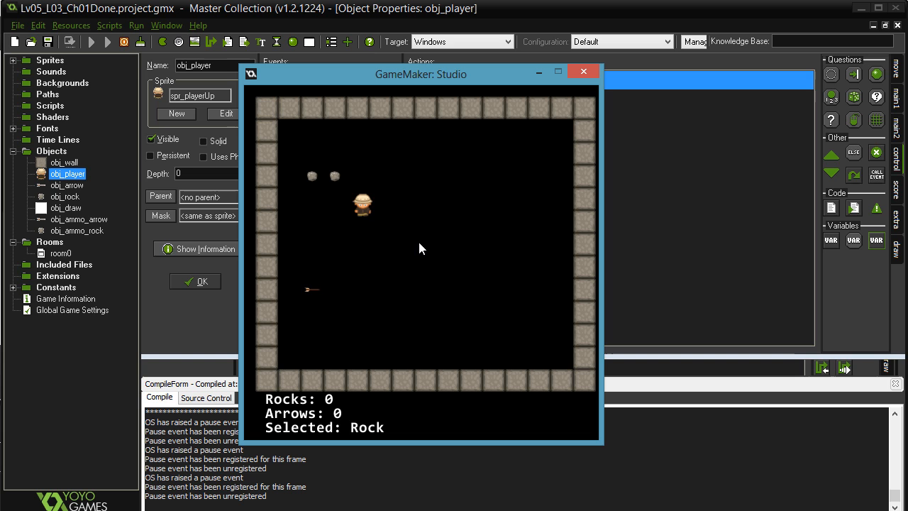